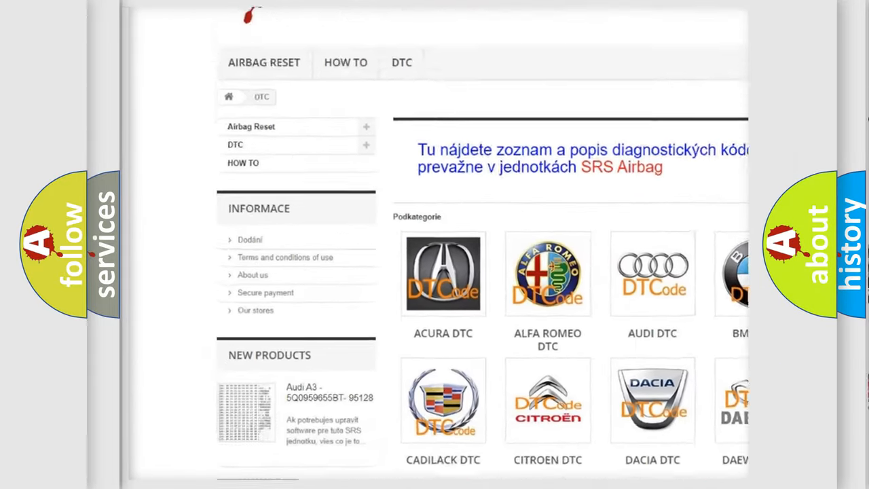
# Scroll the DTC catalogue past the manufacturer logos to the long B-series code list.
pyautogui.scroll(-3)
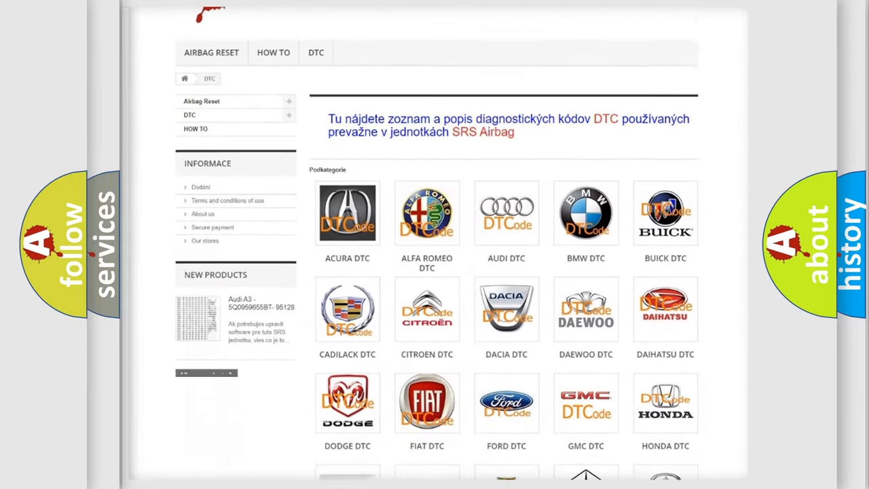
pyautogui.scroll(-3)
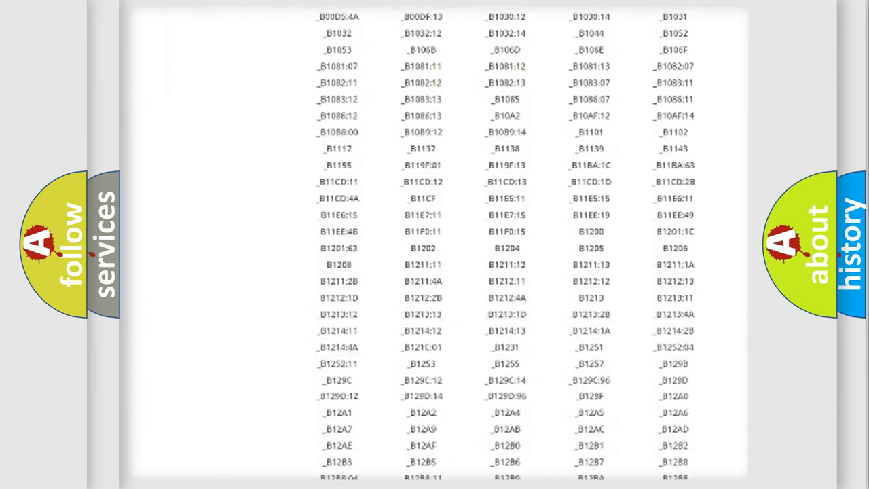
pyautogui.scroll(-3)
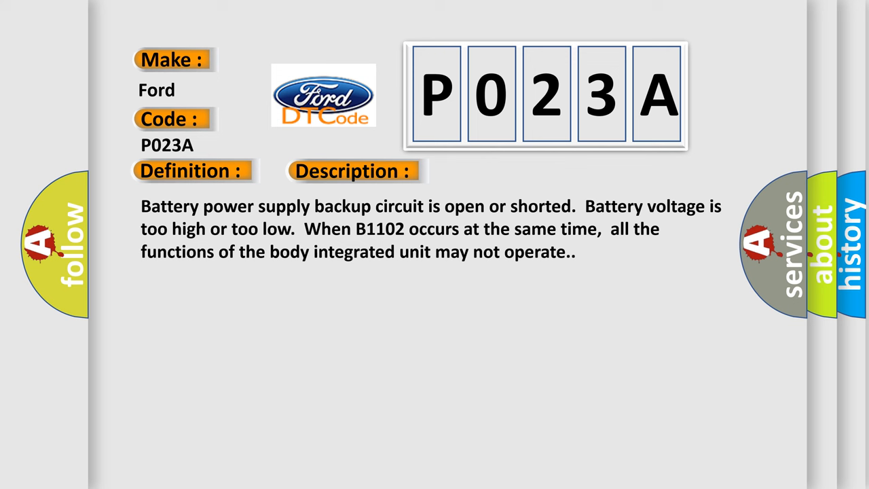
# Reveal the P023A causes: loose harness wiring, defective fuse, poor BIU connector contact.
pyautogui.click(500, 171)
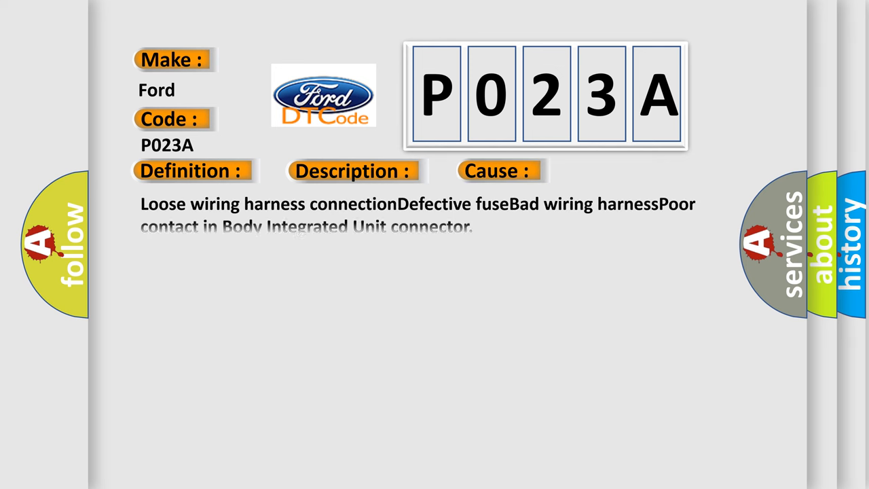